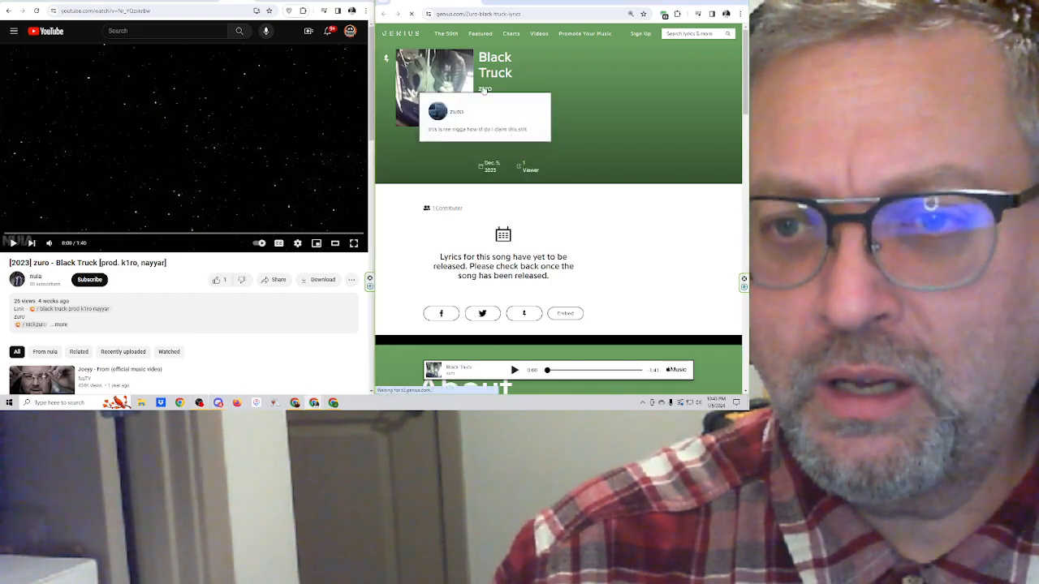
# Open zuro's Genius artist page from the Black Truck lyrics page
pyautogui.click(456, 112)
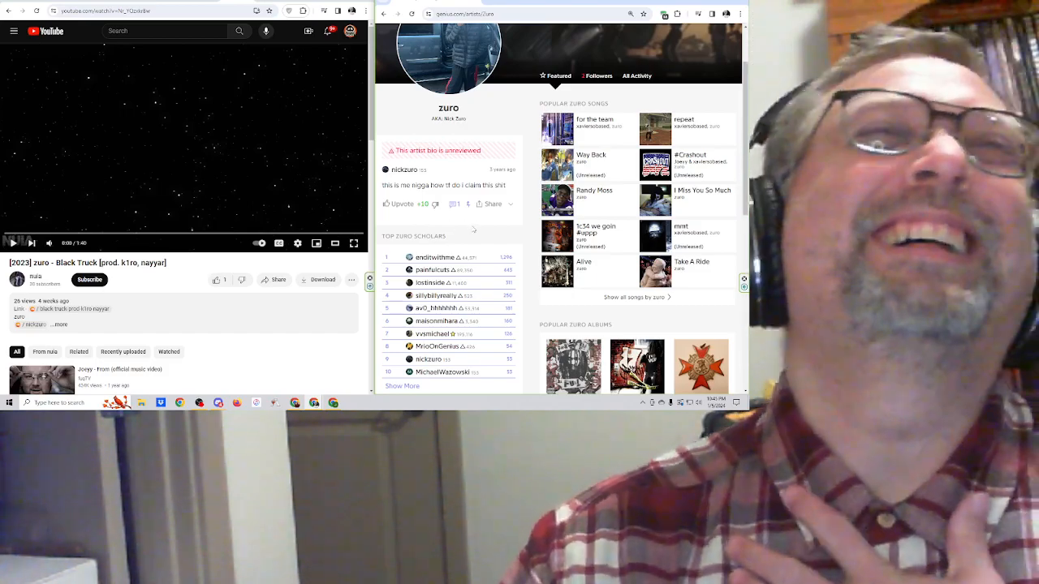
pyautogui.moveTo(470, 204)
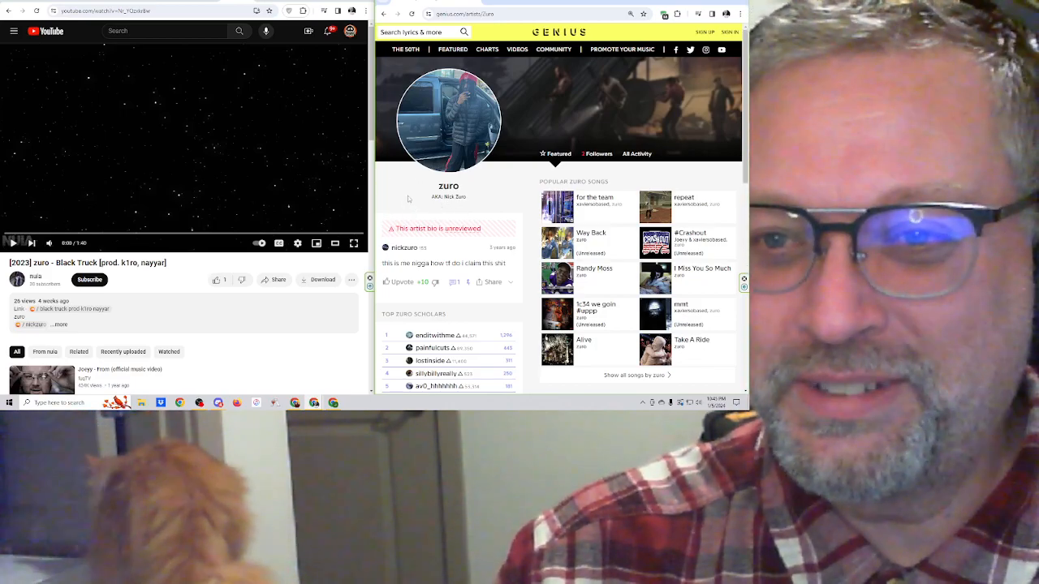
# Scroll zuro's artist page, then return to the Black Truck song page
pyautogui.scroll(-3)
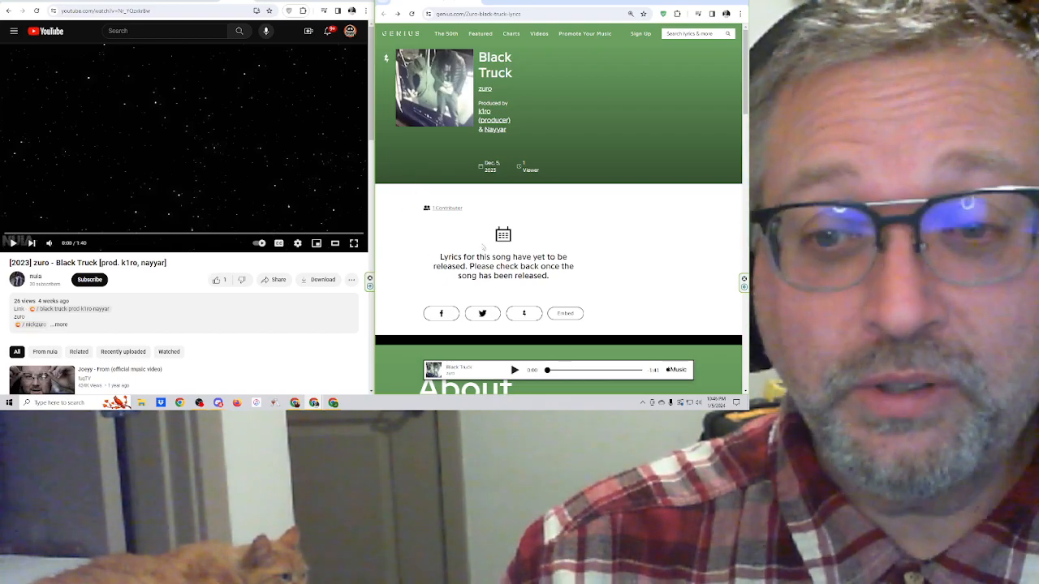
# Close the Genius window so the YouTube Black Truck video fills the screen
pyautogui.scroll(-3)
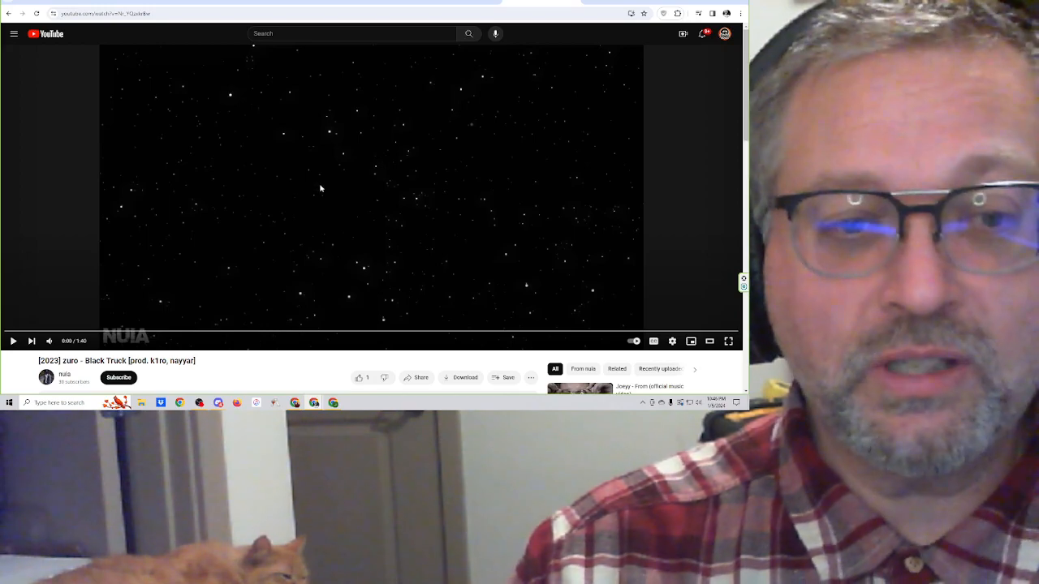
# Play the zuro - Black Truck video to about 0:59, expanding its description links
pyautogui.click(371, 198)
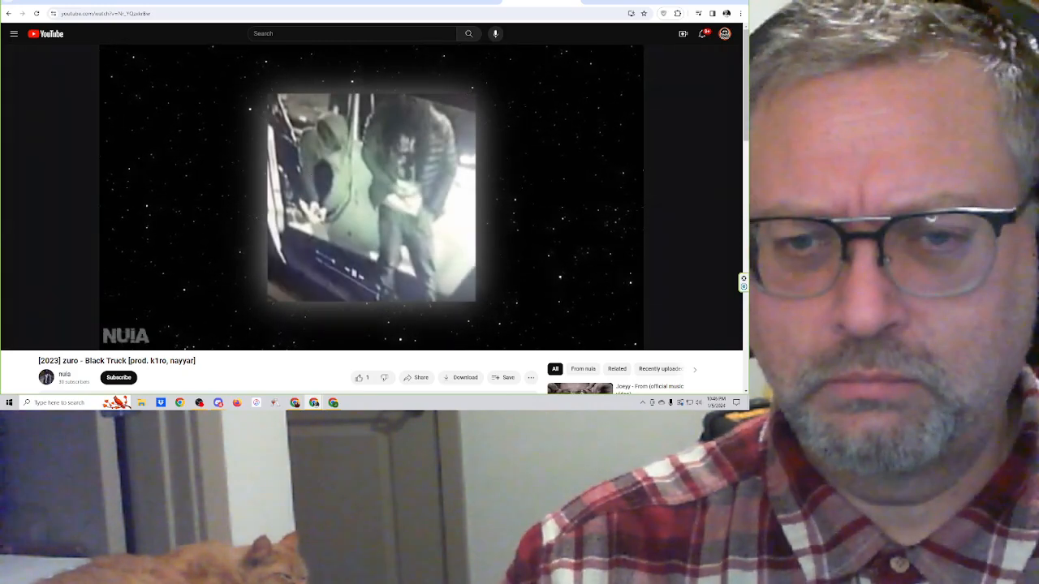
pyautogui.click(371, 199)
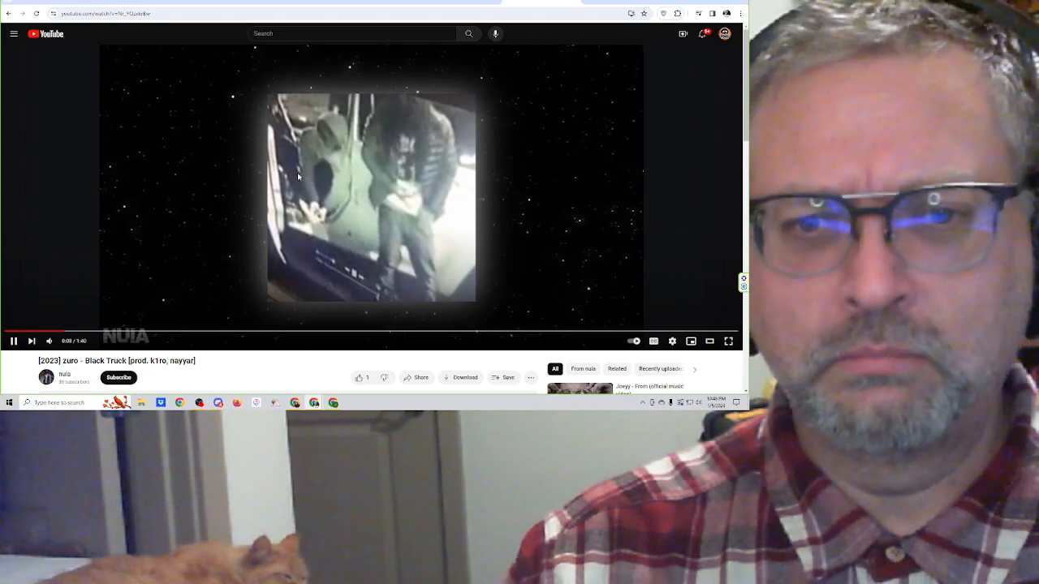
pyautogui.click(14, 341)
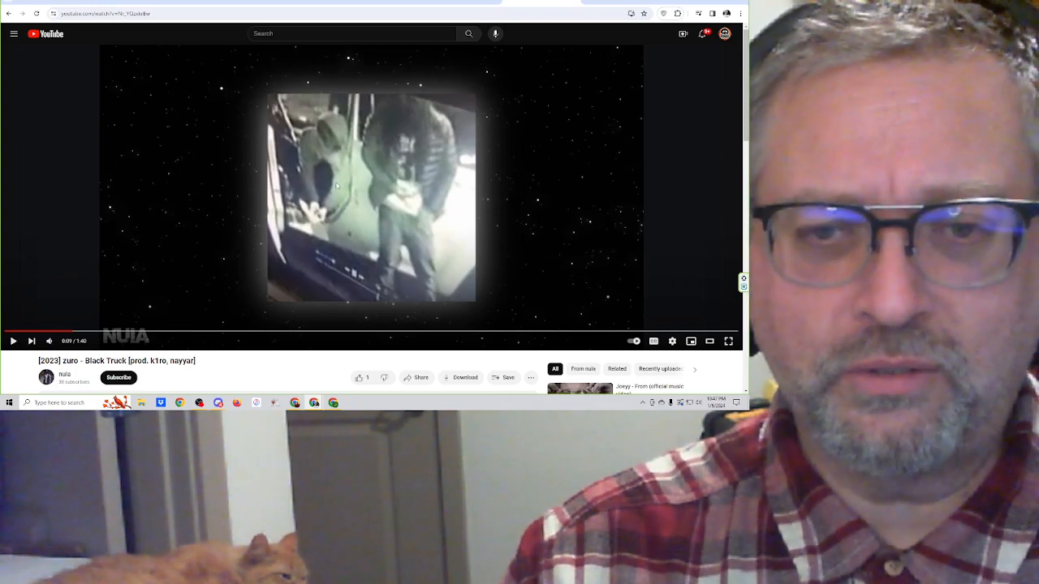
pyautogui.click(13, 341)
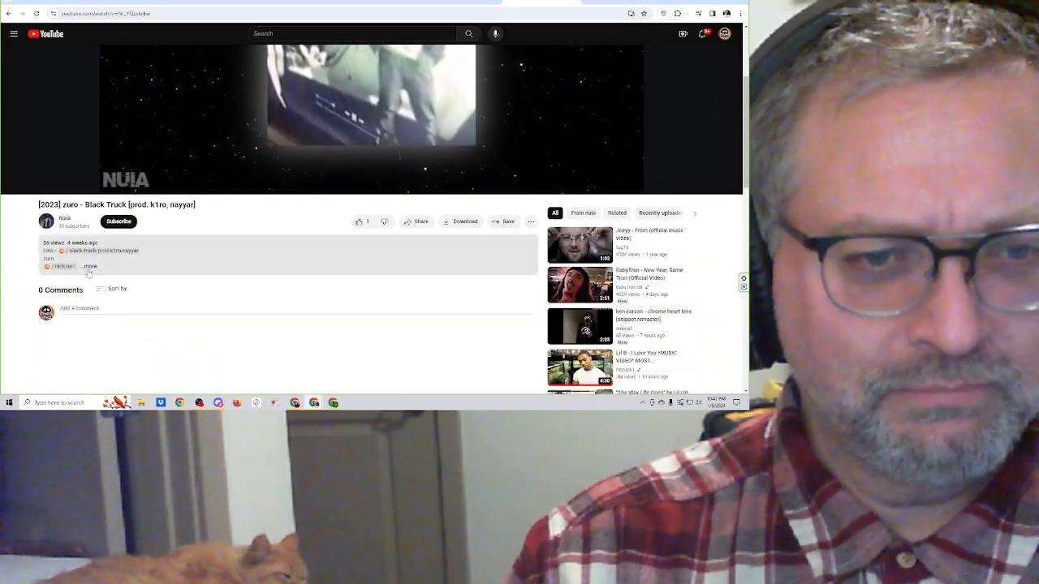
pyautogui.click(89, 267)
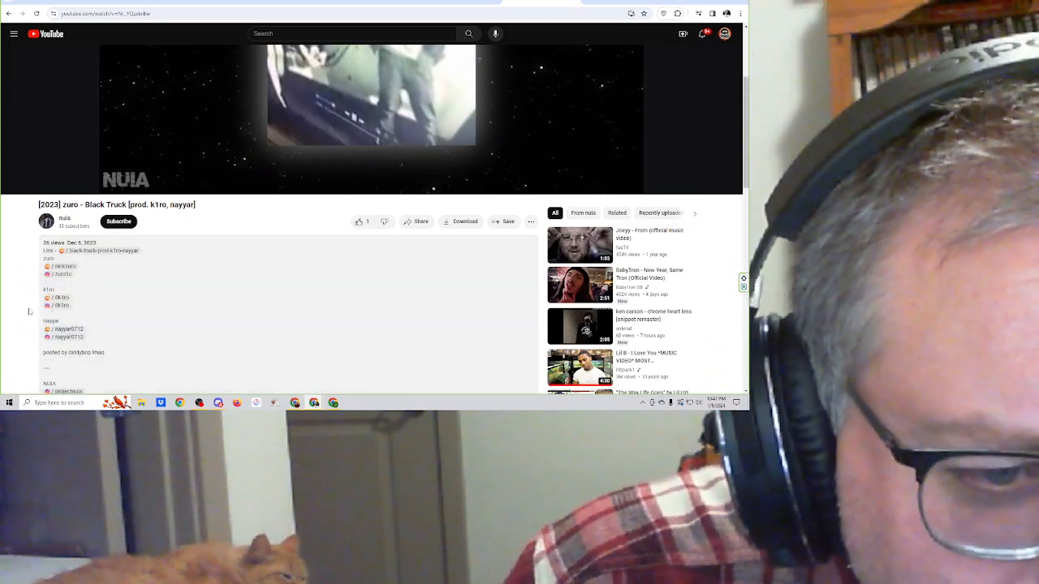
pyautogui.scroll(-3)
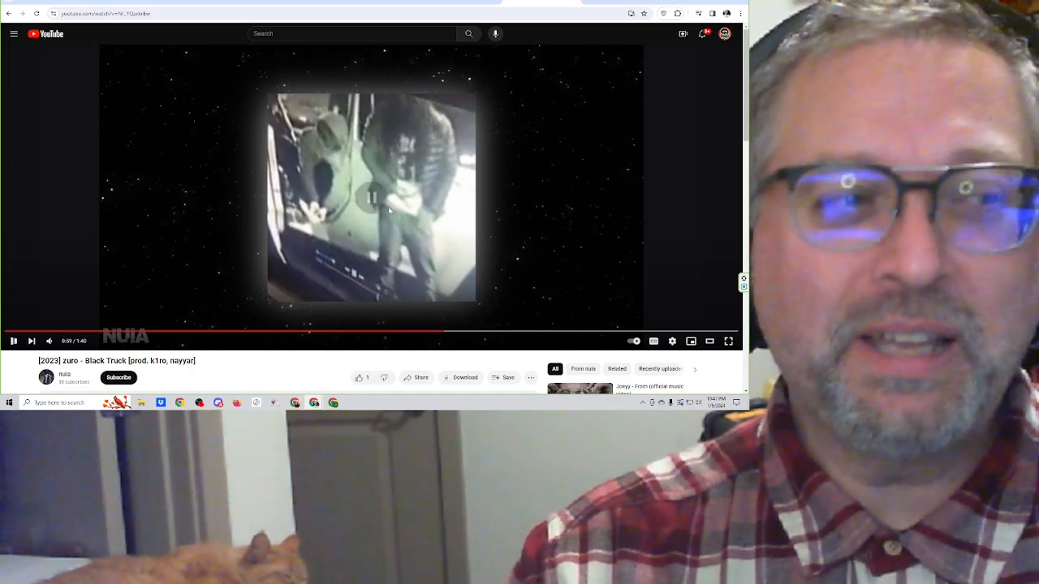
# Pause the video at one minute, then resume and let it finish at 1:40
pyautogui.click(372, 199)
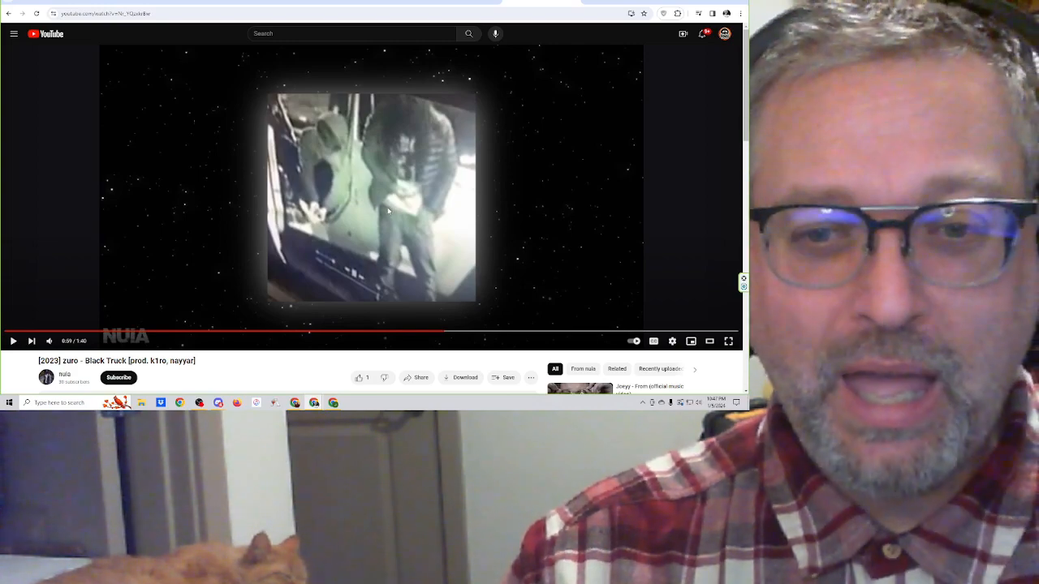
pyautogui.click(371, 198)
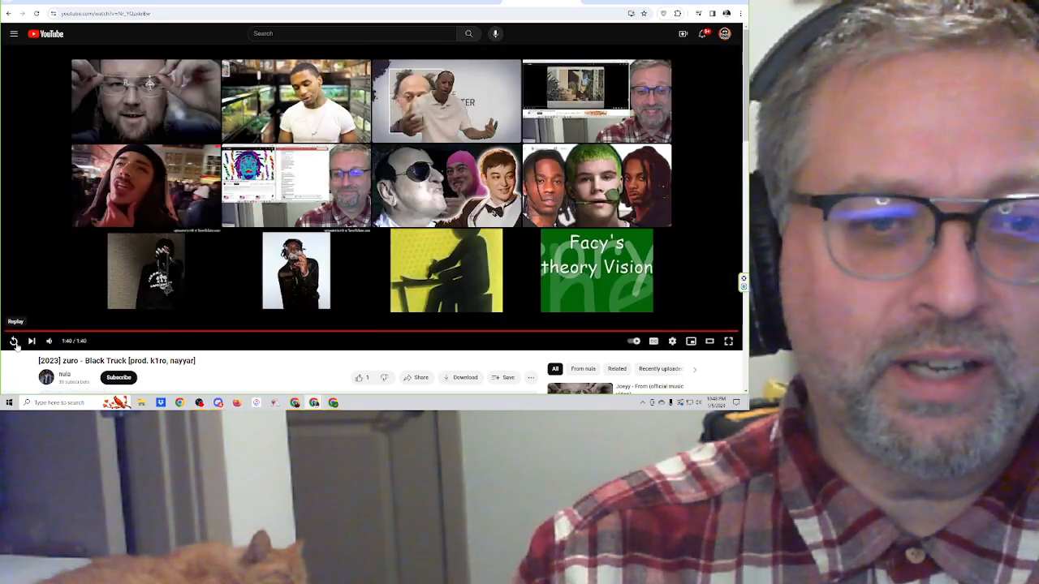
# Replay Black Truck and scroll to its description and related suggestions
pyautogui.click(14, 341)
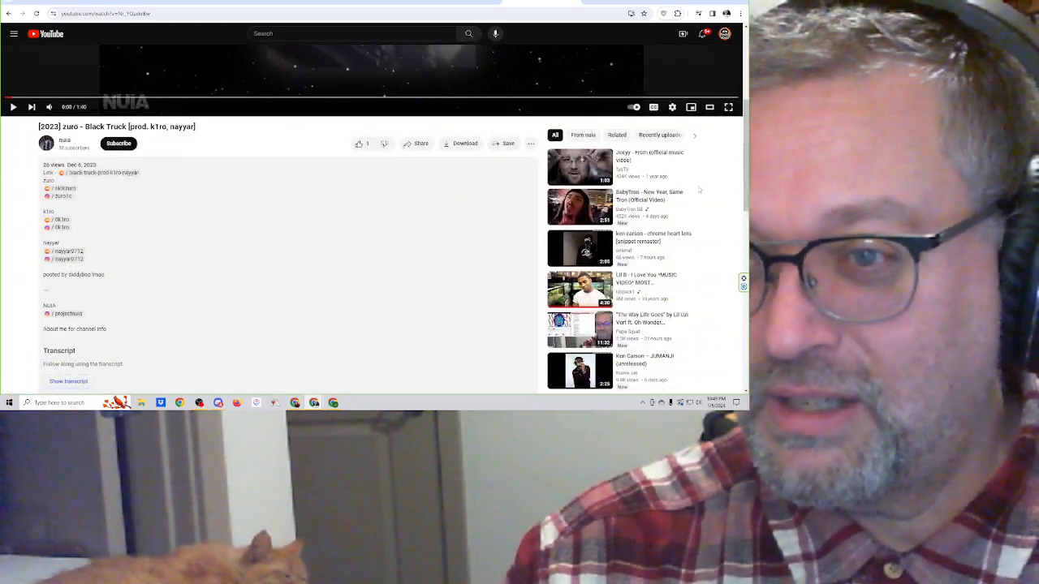
pyautogui.moveTo(648, 163)
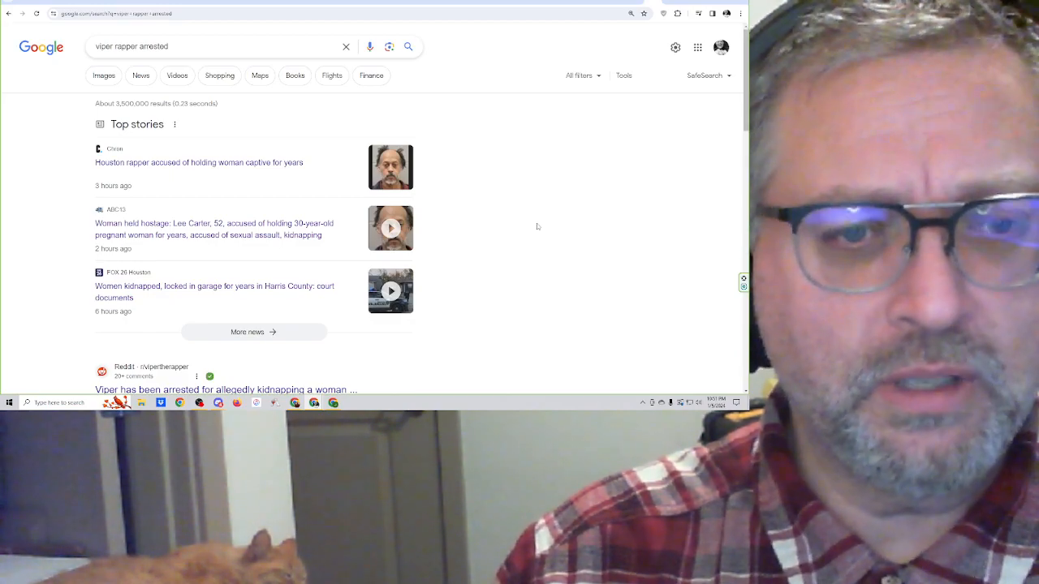
pyautogui.moveTo(541, 280)
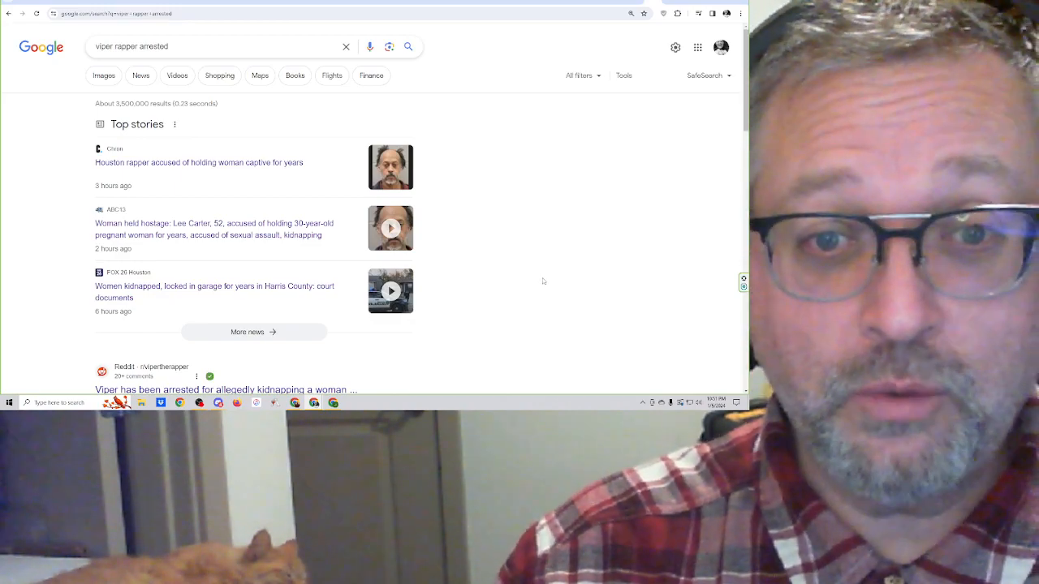
pyautogui.moveTo(536, 287)
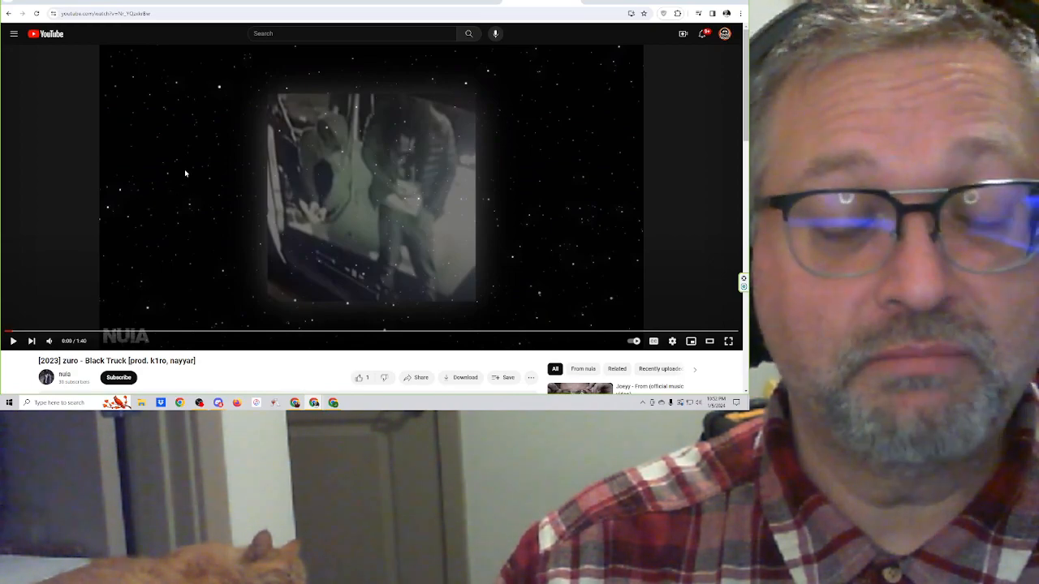
pyautogui.moveTo(189, 144)
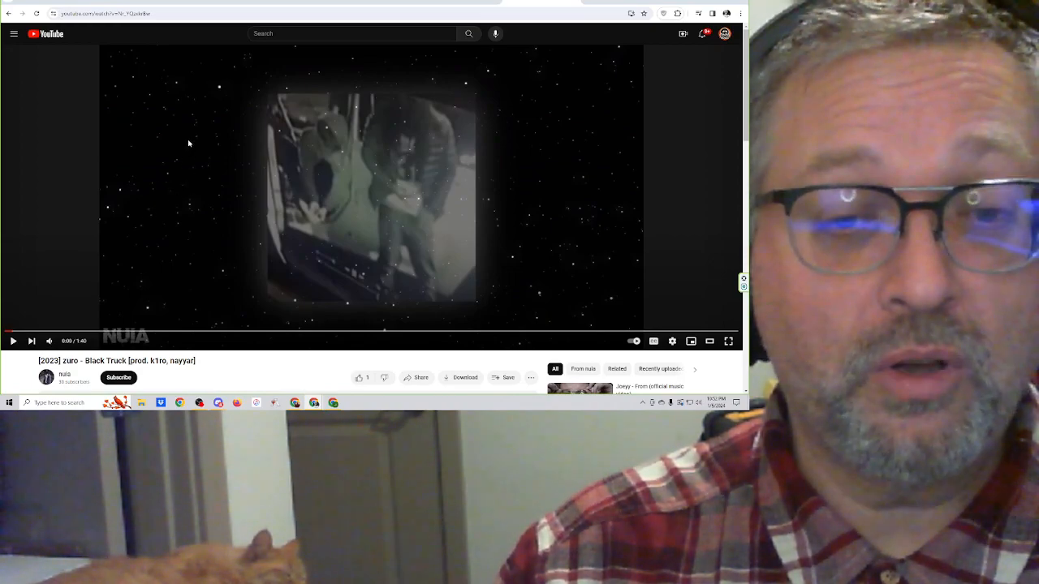